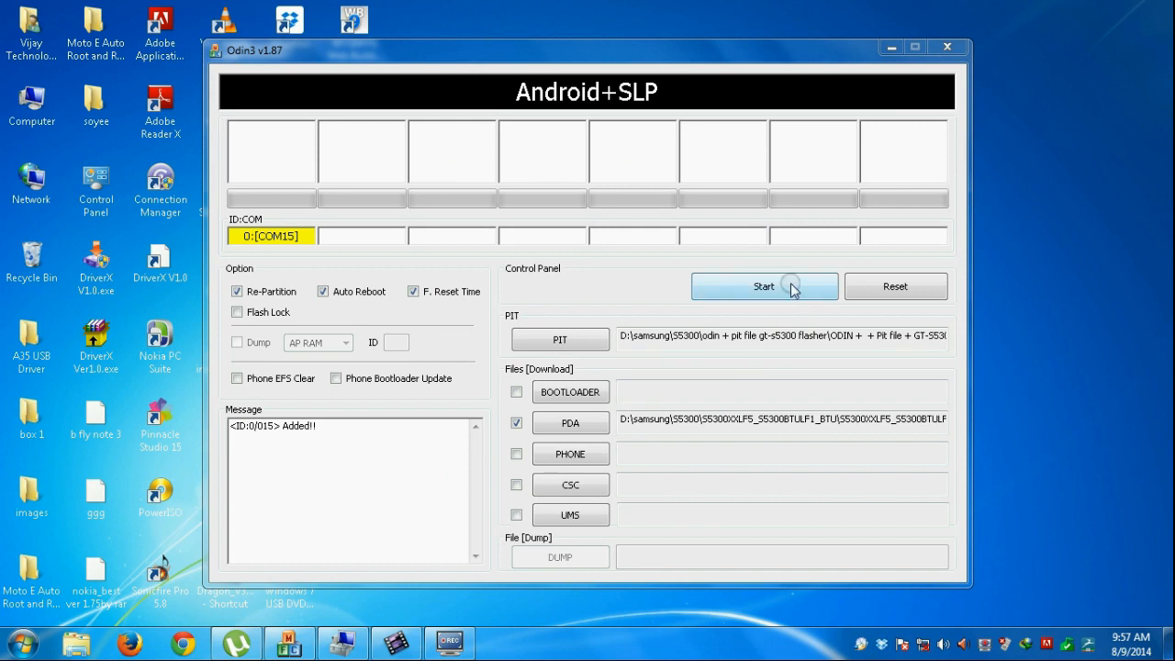
Start flashing the loaded PIT and PDA files to the GT-S5300 from Odin3.
left_click(764, 285)
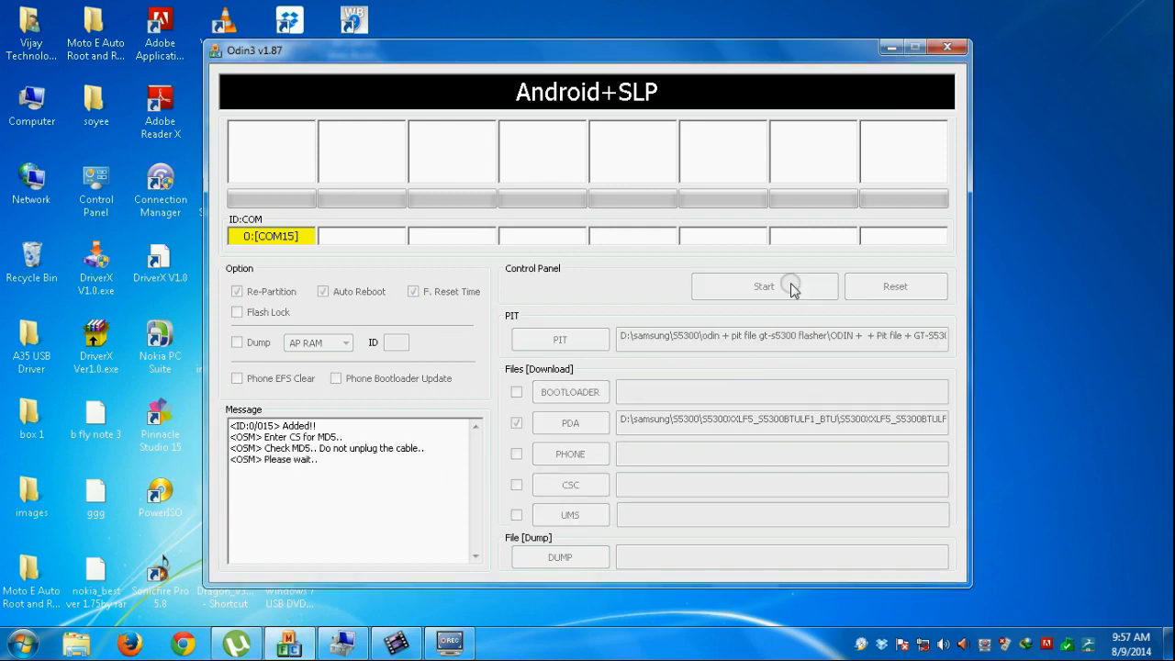